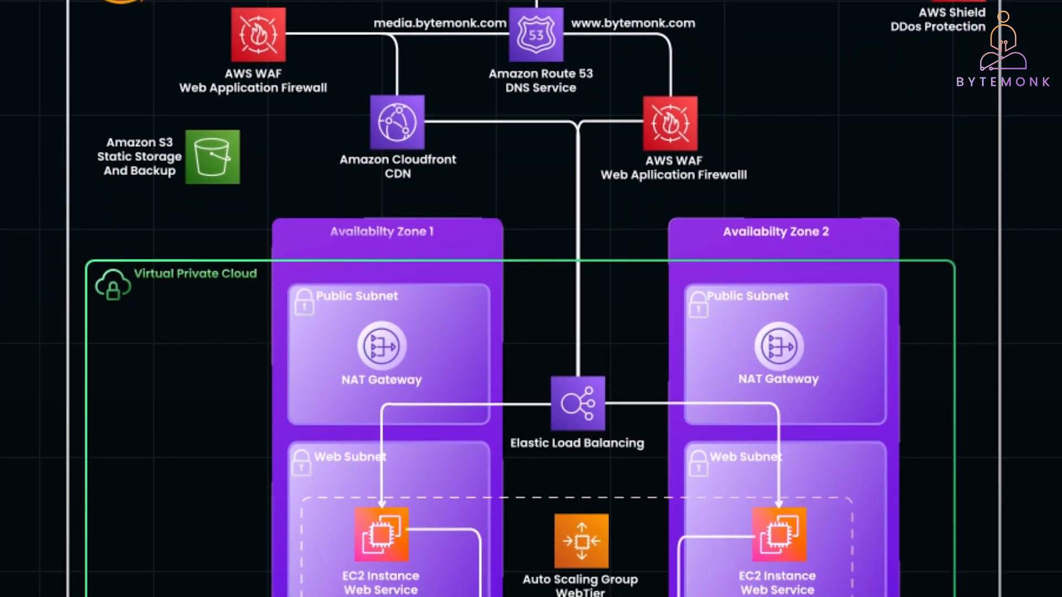
pyautogui.scroll(-3)
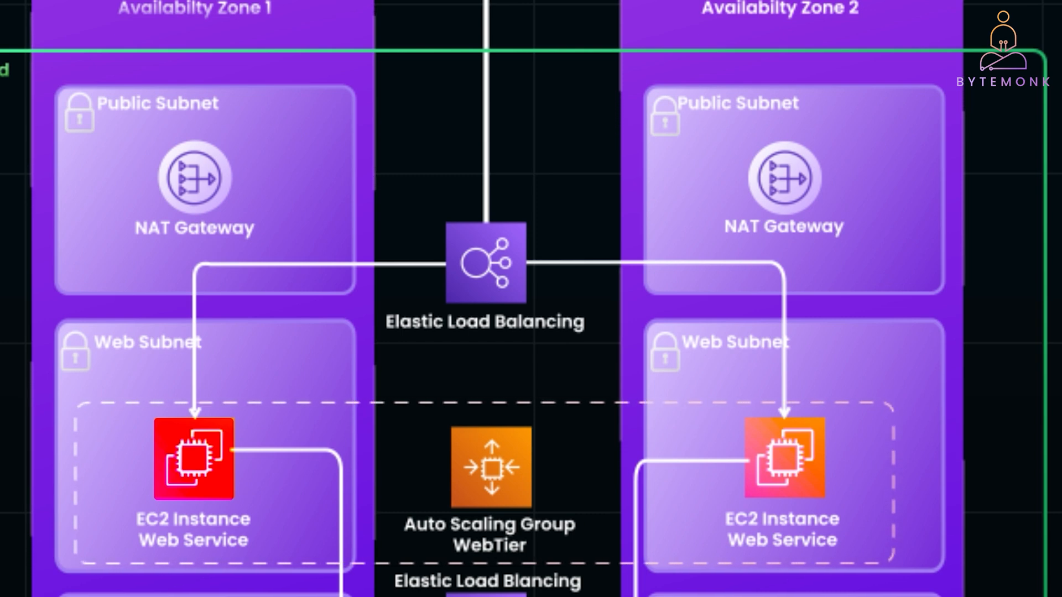
pyautogui.scroll(-3)
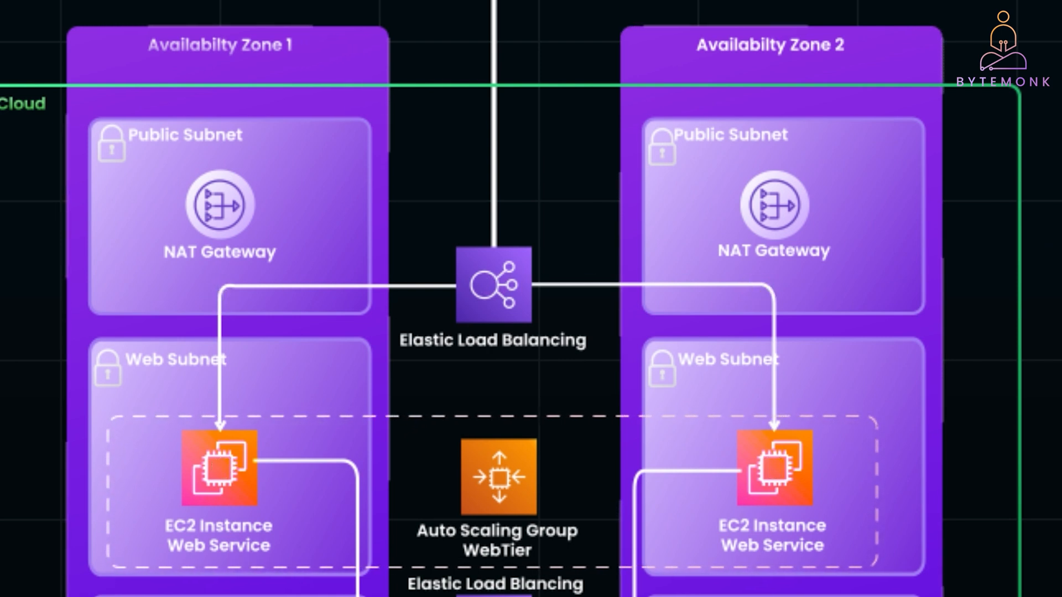
pyautogui.scroll(-3)
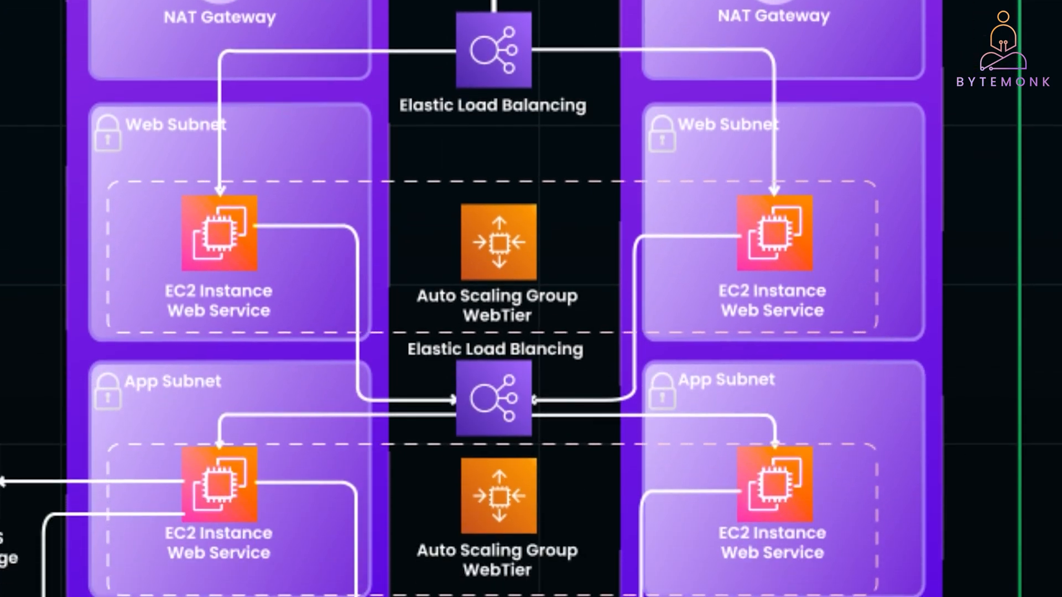